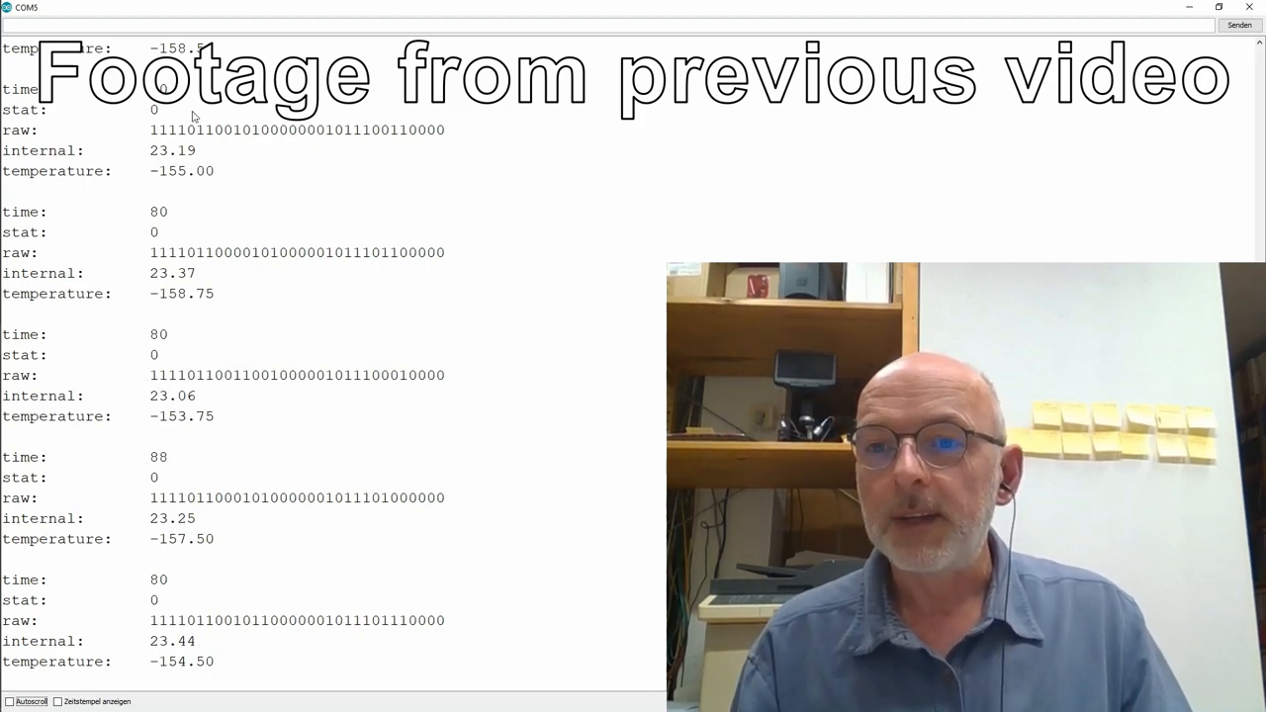
{"action": "mouse_move", "coordinate": [203, 170]}
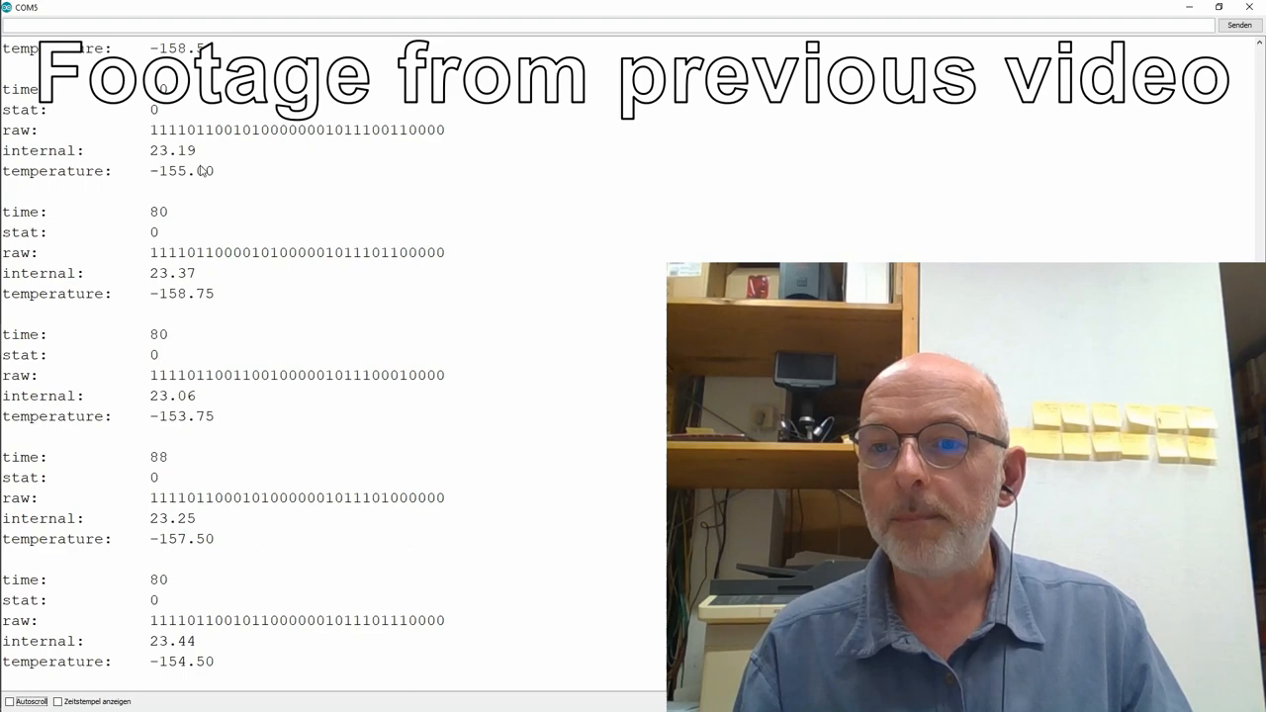